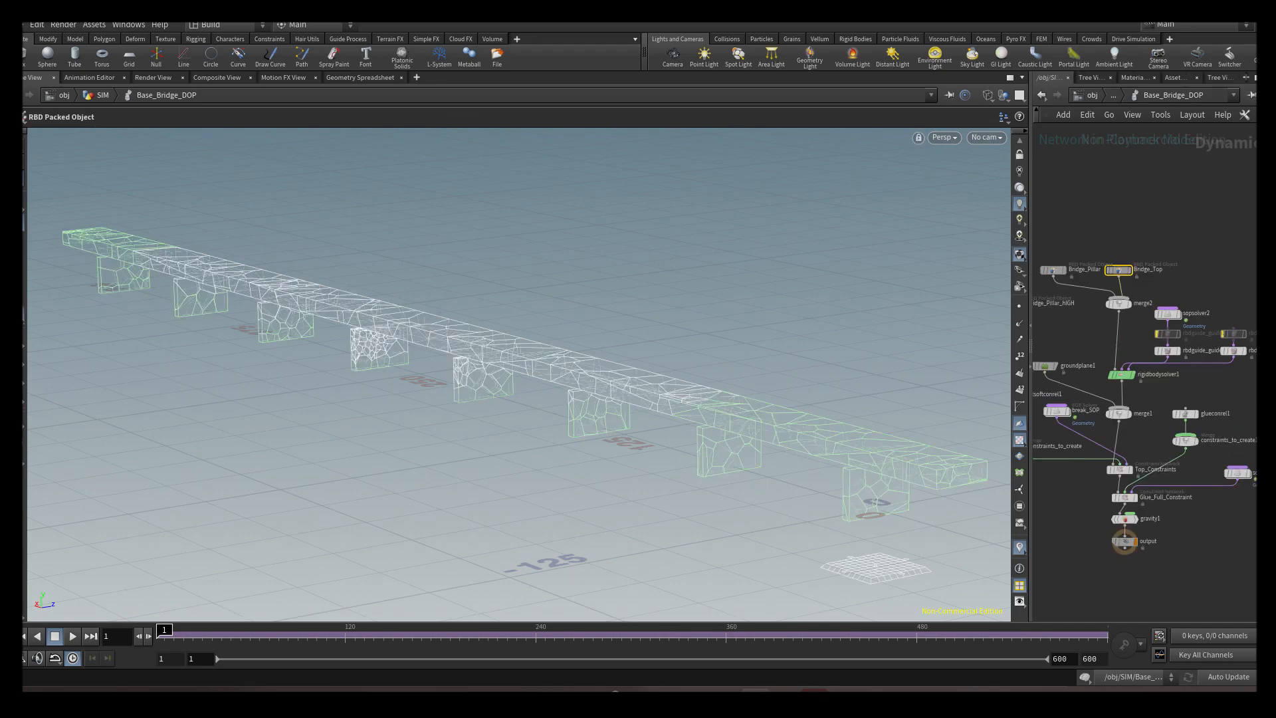
Go to /obj/Bridge_Misc to inspect the two fence rail geometries
{"action": "left_click", "coordinate": [1123, 496]}
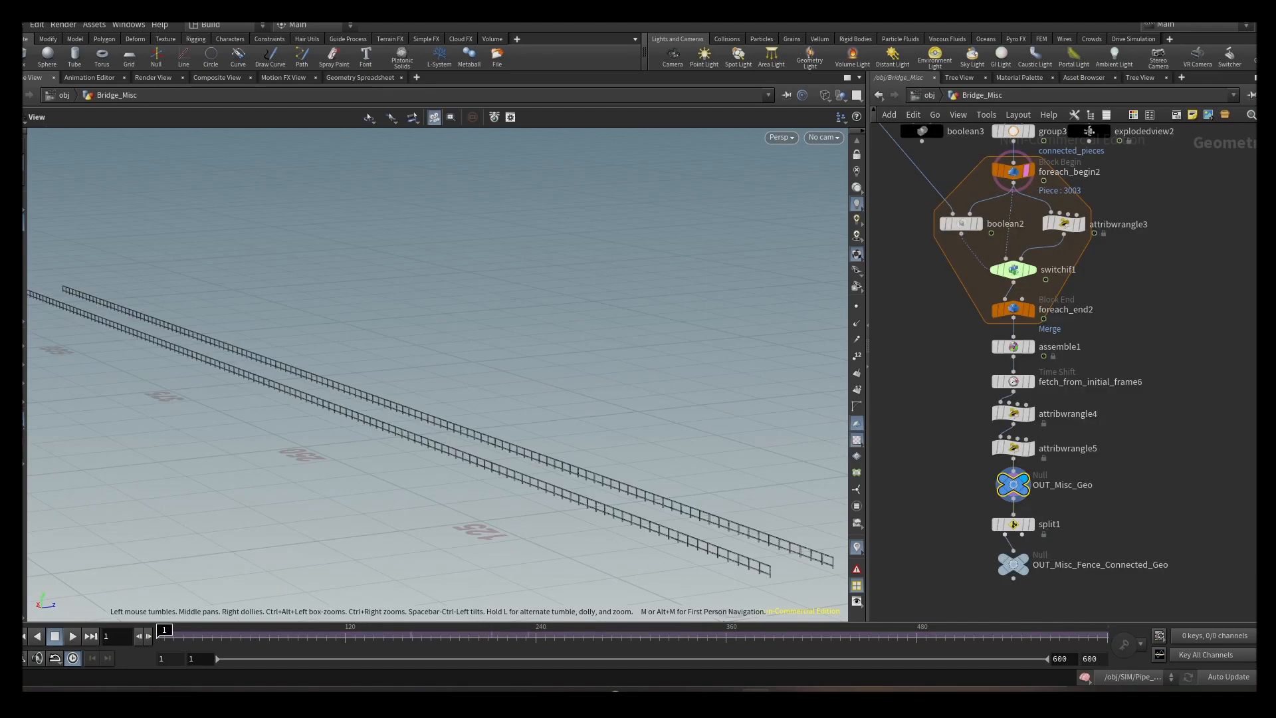
Return to /obj/SIM showing Base_Bridge_DOP, Misc_Bridge_DOP and Pipe_Bridge_DOP
{"action": "scroll", "scroll_direction": "down", "scroll_amount": 3}
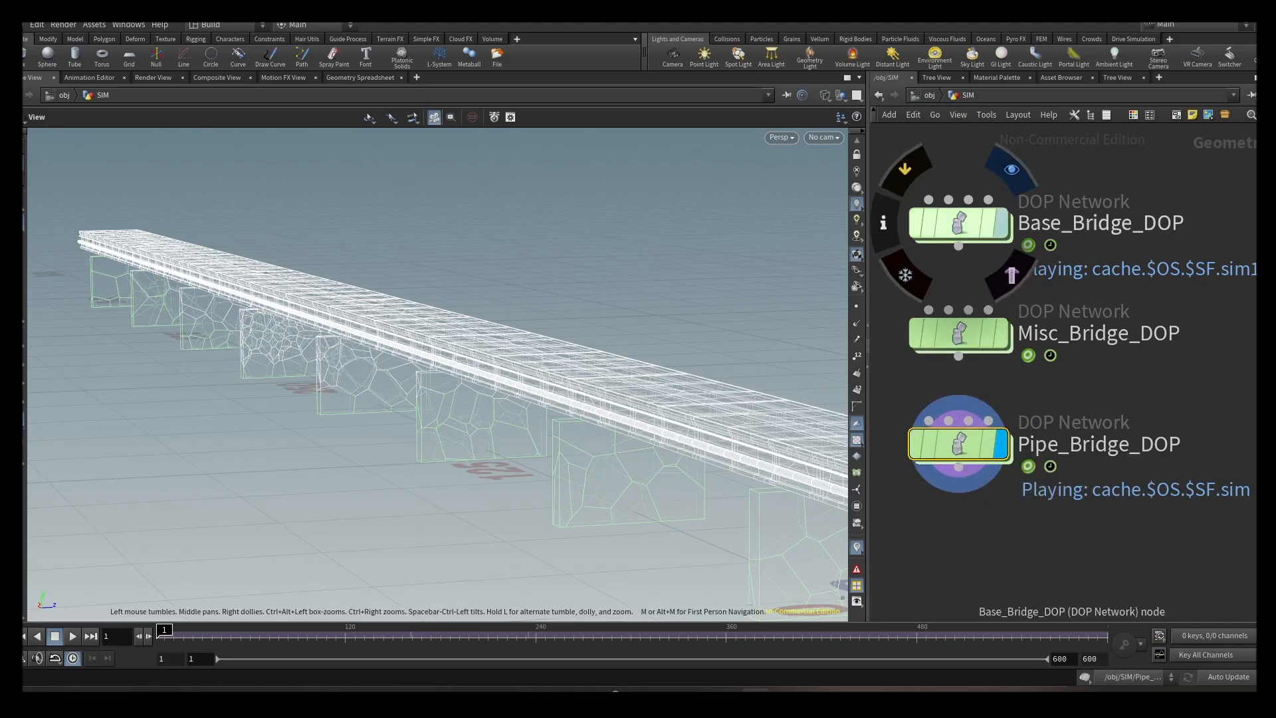
Bring up the network with object_merge8, TransferRBDSim_Special1 and OUT_Lamp_Animated
{"action": "left_click_drag", "start_coordinate": [163, 629], "coordinate": [492, 630]}
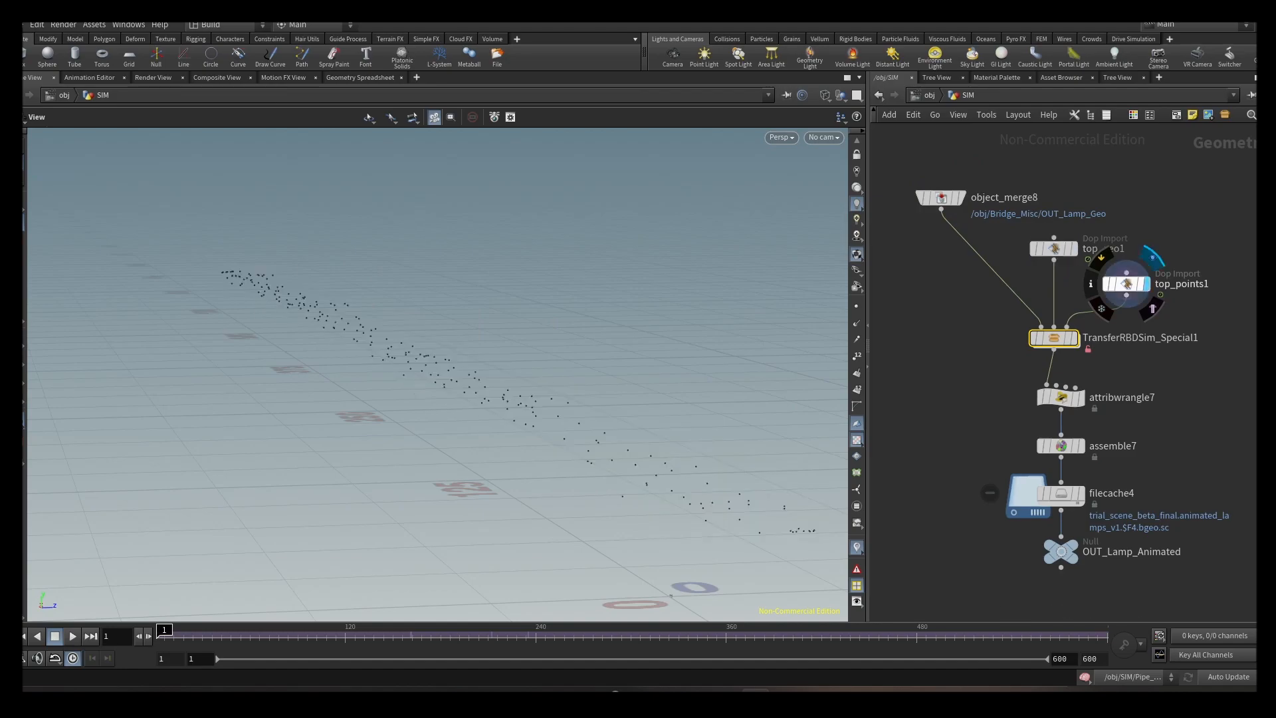
Display top_geo1 to see the lamps, then go to the transferRBDsim1 high-res top network
{"action": "double_click", "coordinate": [1053, 337]}
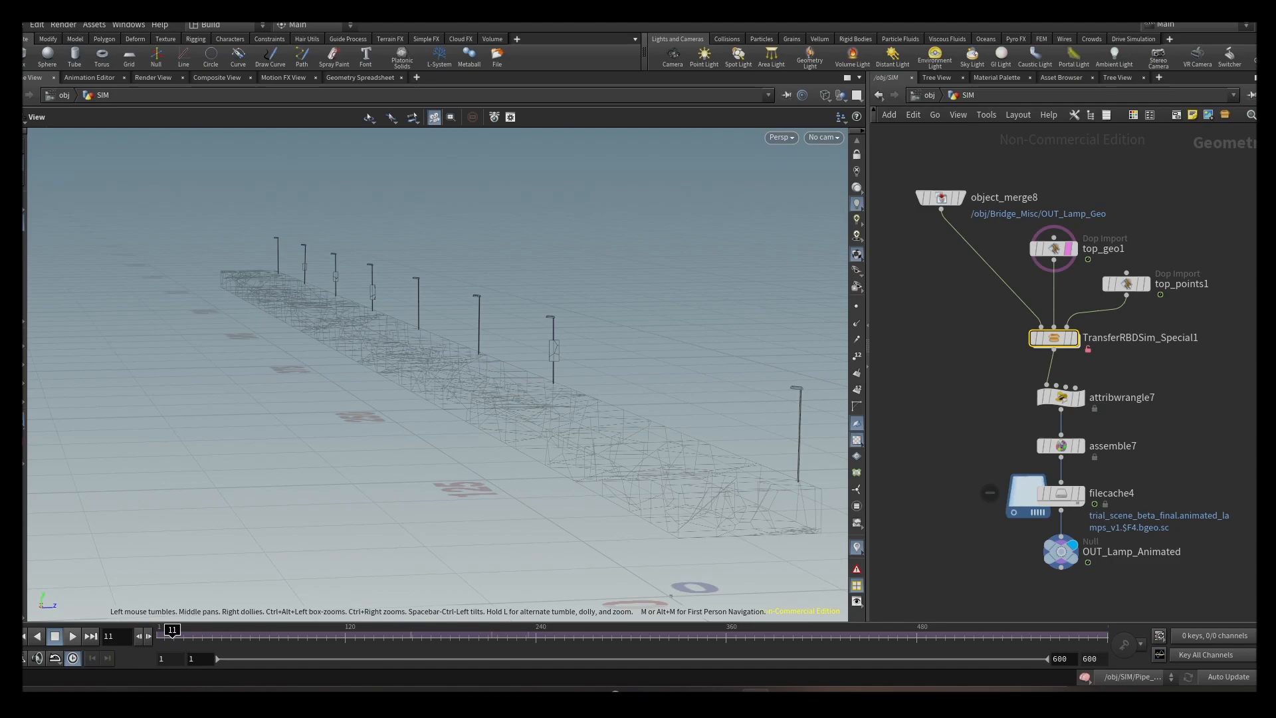
{"action": "left_click", "coordinate": [73, 636]}
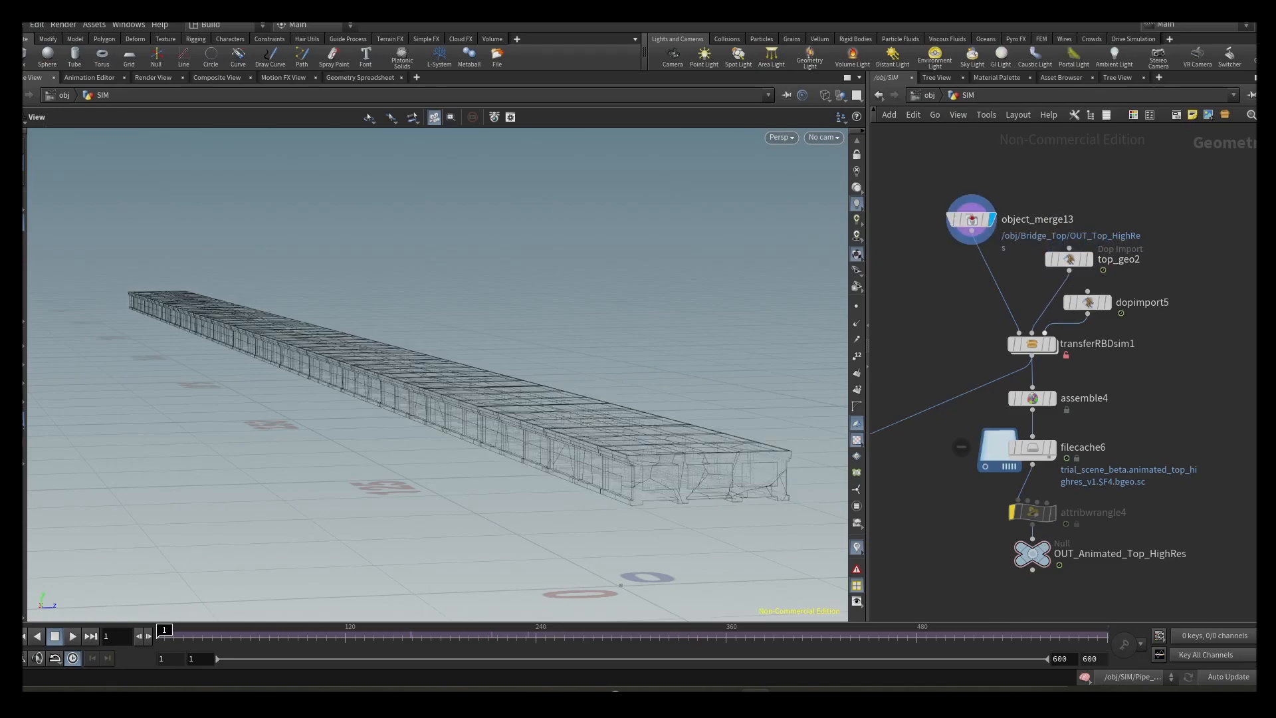
Scrub the timeline to frame 160 as the high-res bridge top breaks apart
{"action": "left_click_drag", "start_coordinate": [163, 629], "coordinate": [389, 630]}
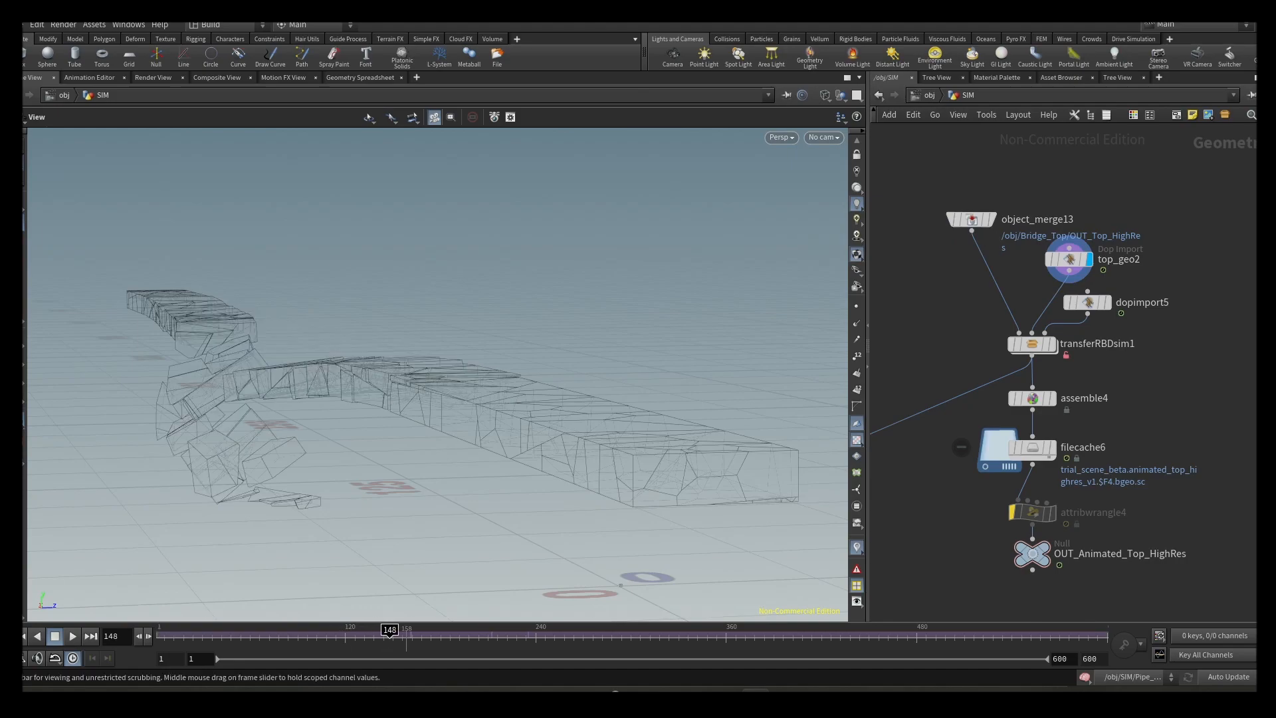
{"action": "left_click_drag", "start_coordinate": [391, 628], "coordinate": [428, 628]}
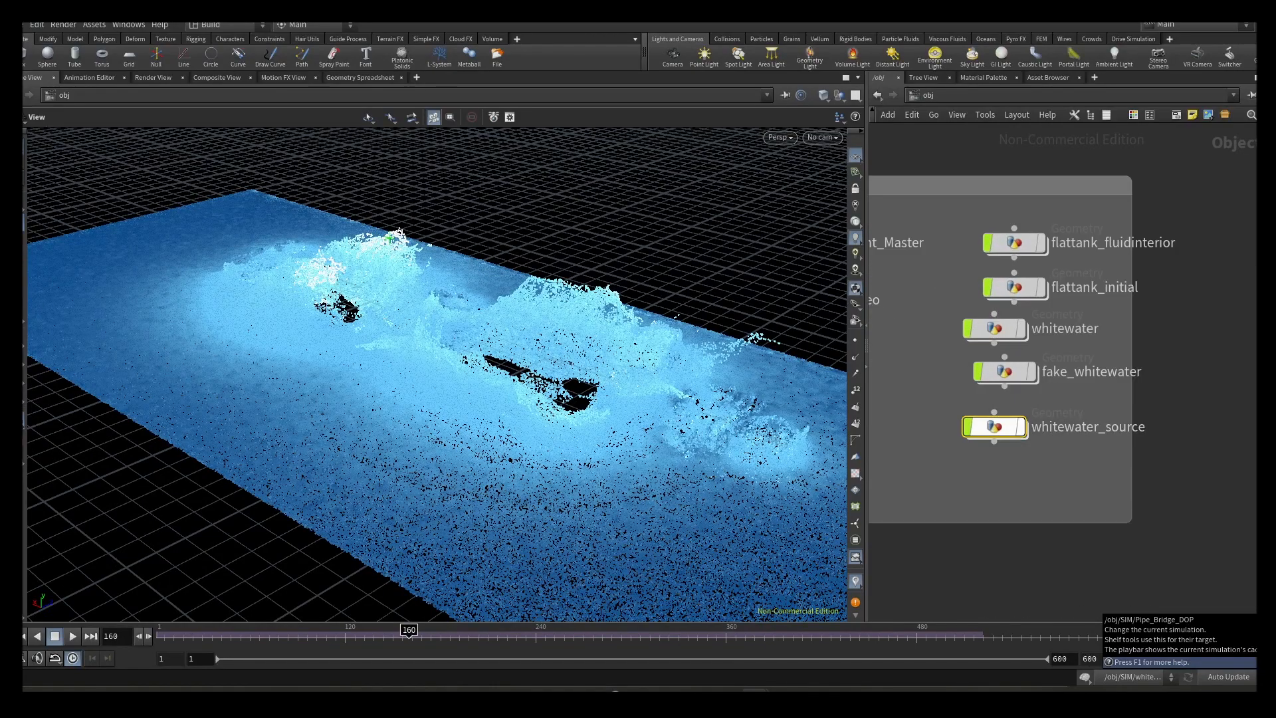
Display and dive into OUT_whitewater, then start rendering the collapsed bridge
{"action": "double_click", "coordinate": [994, 427]}
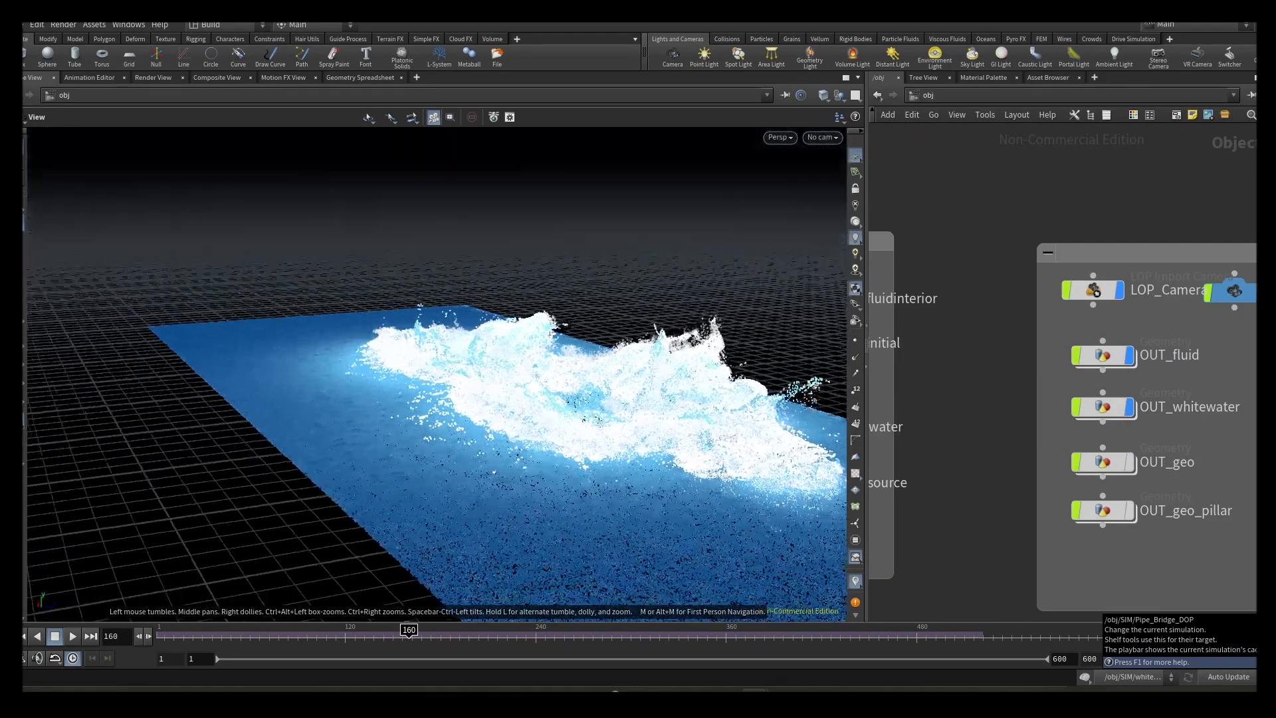
{"action": "left_click", "coordinate": [1103, 407]}
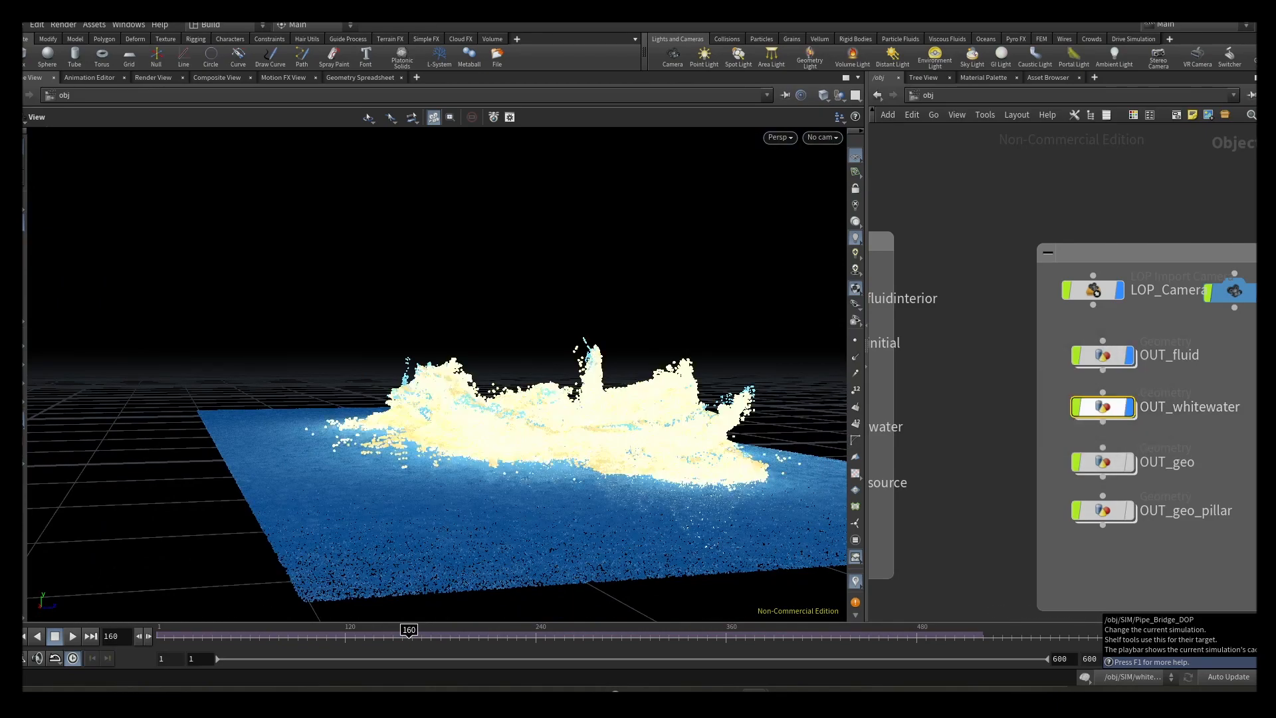
{"action": "double_click", "coordinate": [1102, 407]}
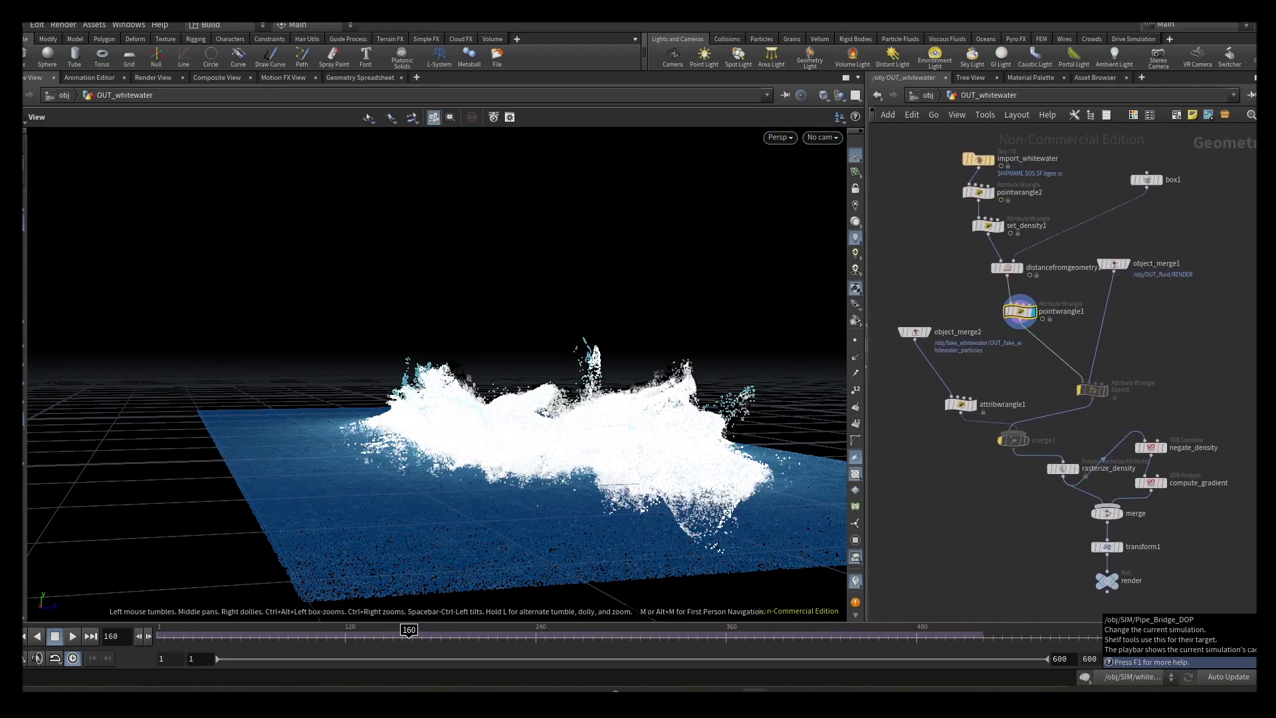
{"action": "left_click", "coordinate": [153, 77]}
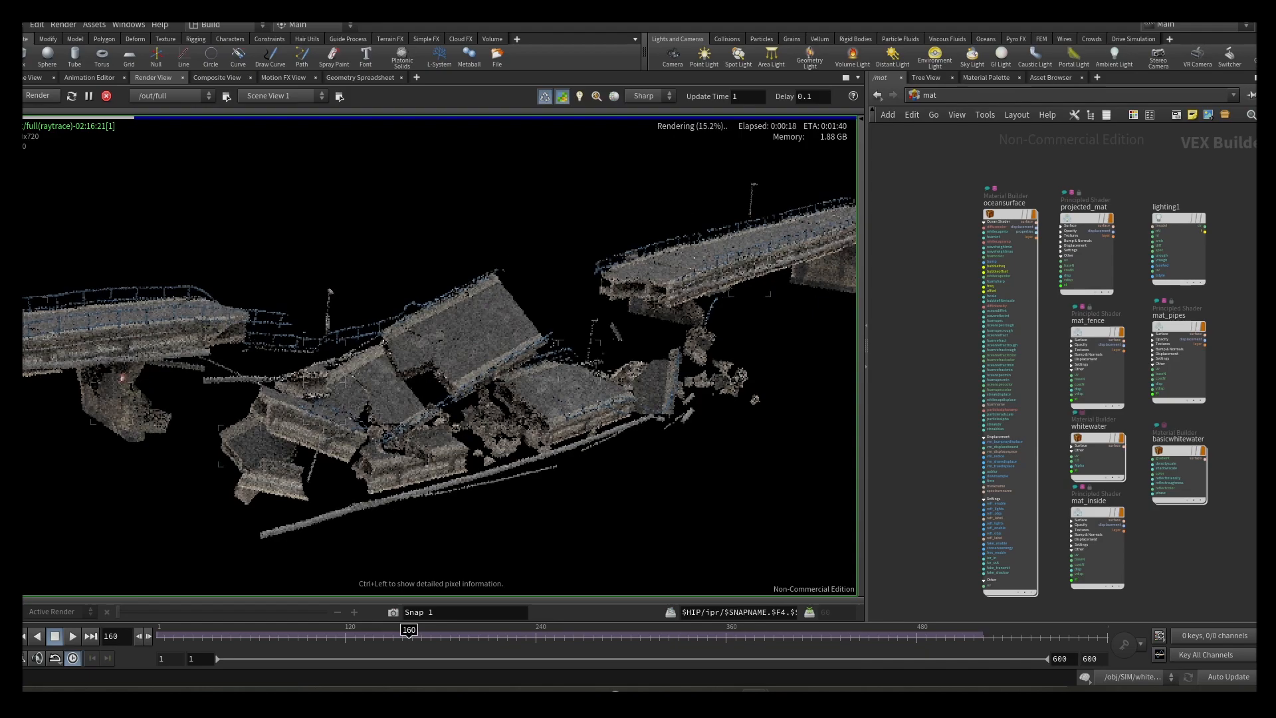